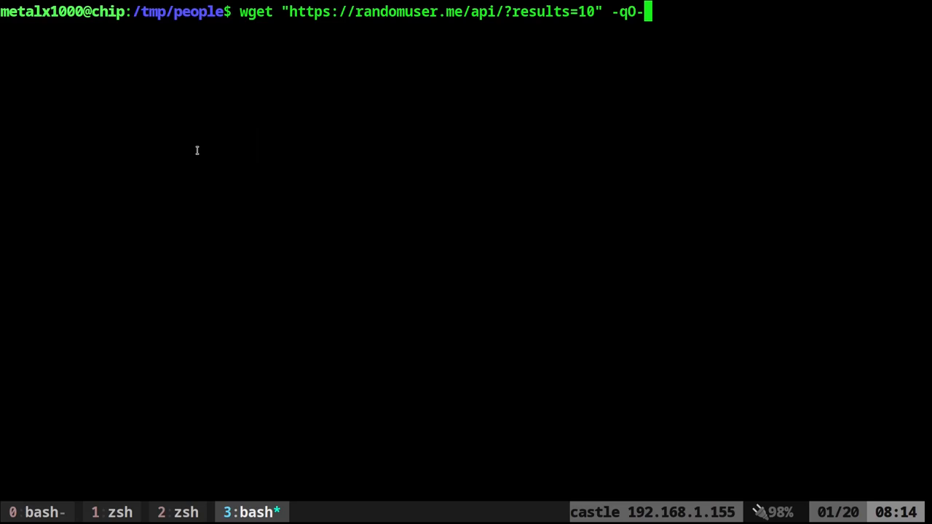
Fetch ten users from randomuser.me with wget and pretty-print the JSON through jq
text(|)
key(Return)
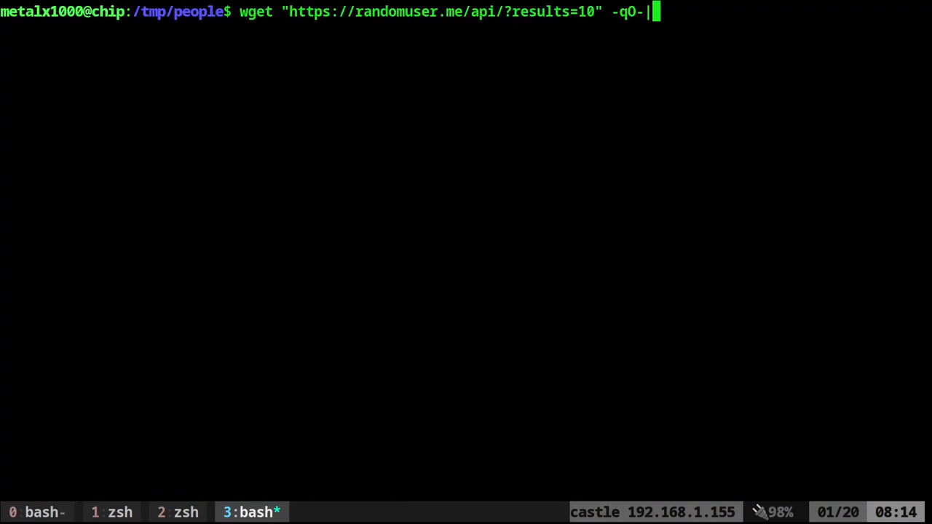
key(Return)
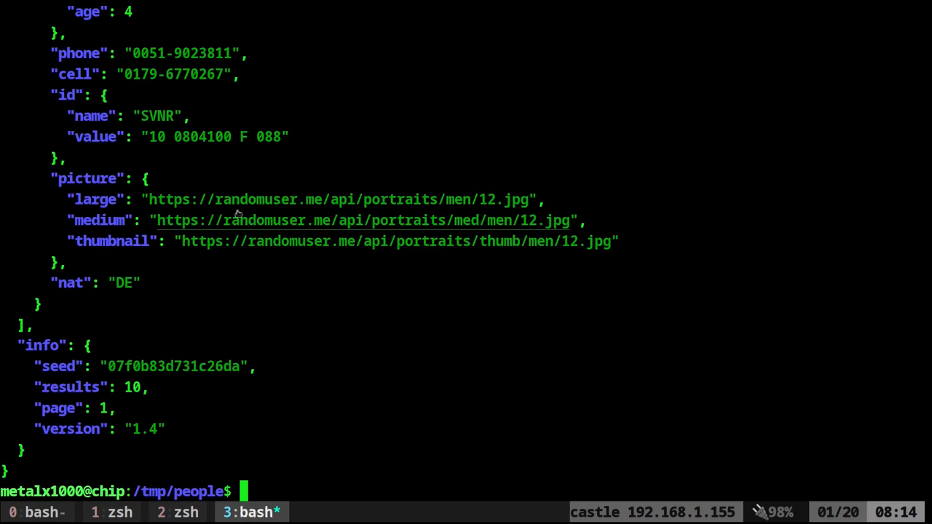
double_click(99, 219)
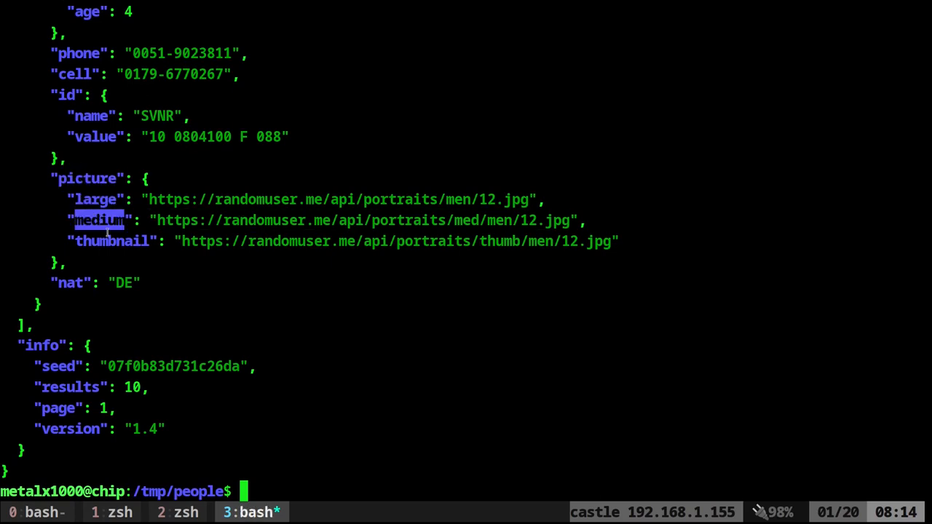
Try appending a grep filter to the jq command, then delete it back to the jq part
text(wget "https://randomuser.me/api/?results=10" -qO-|jq .)
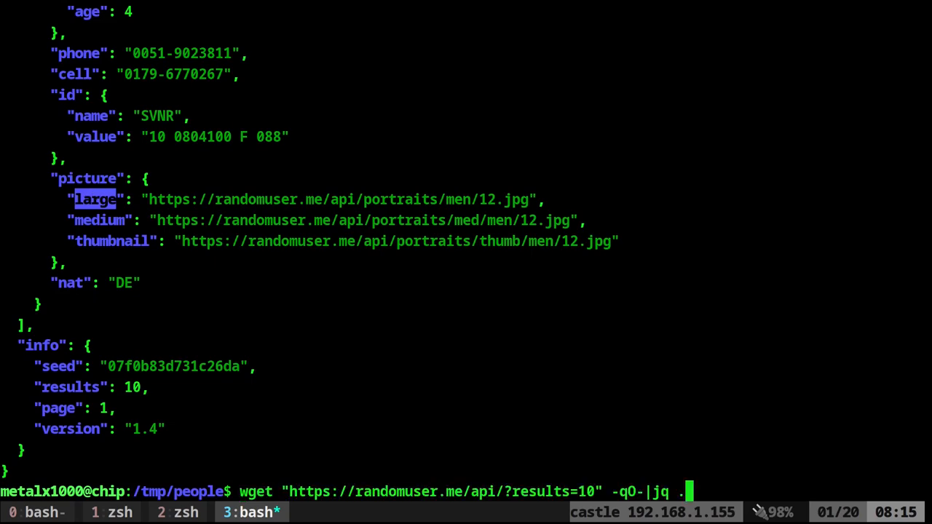
text(grep)
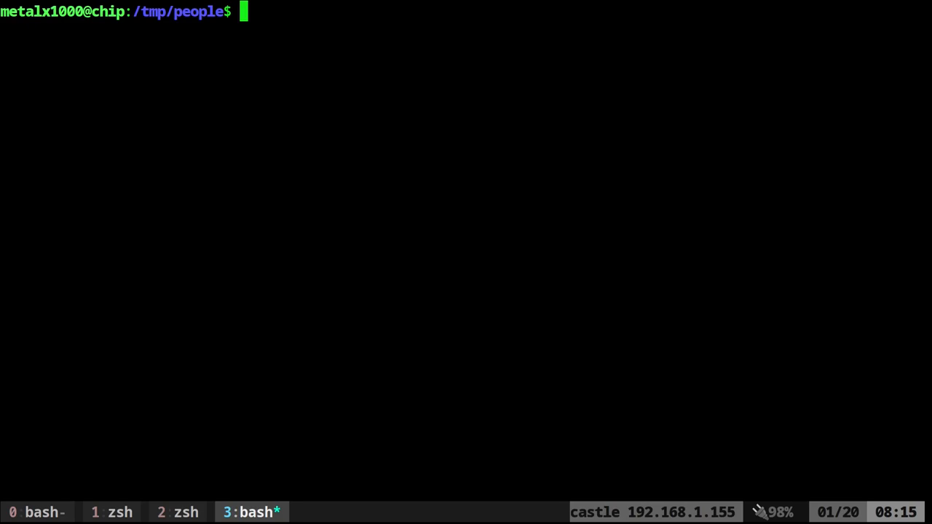
text(wget "https://randomuser.me/api/?results=10" -qO-|jq .|grep la)
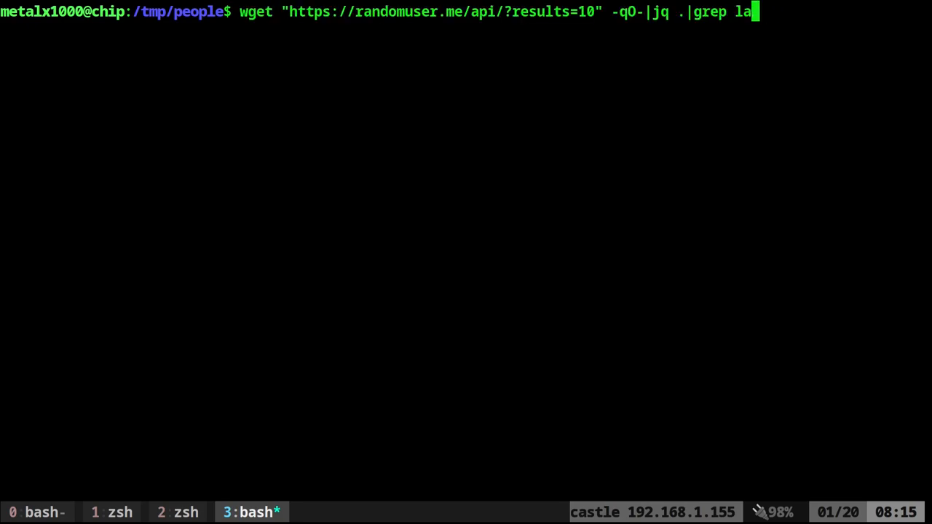
key(BackSpace)
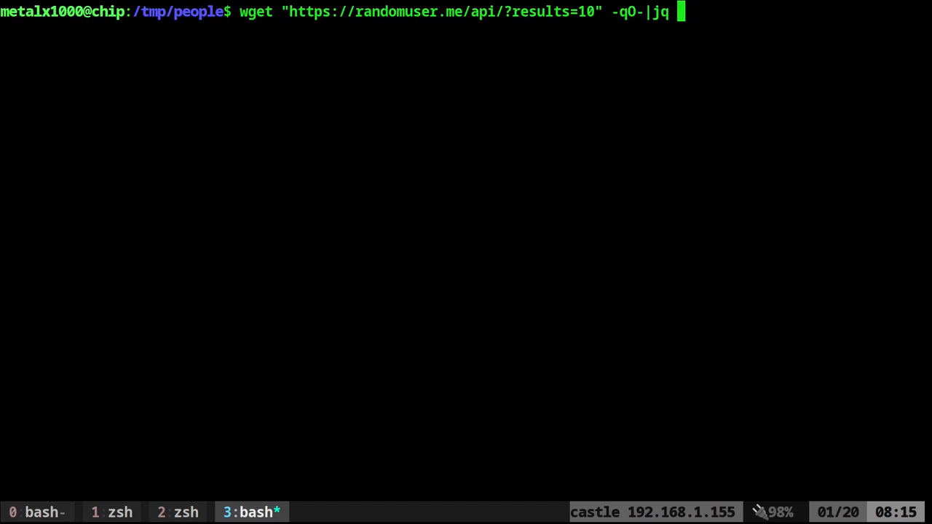
List the top-level keys (info, results) with jq keys, then print only '.results'
text(keys)
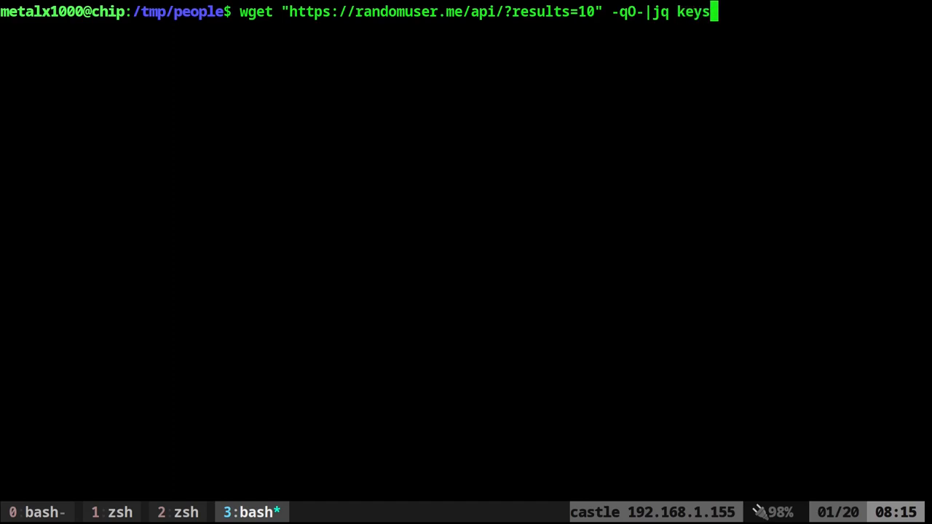
key(Return)
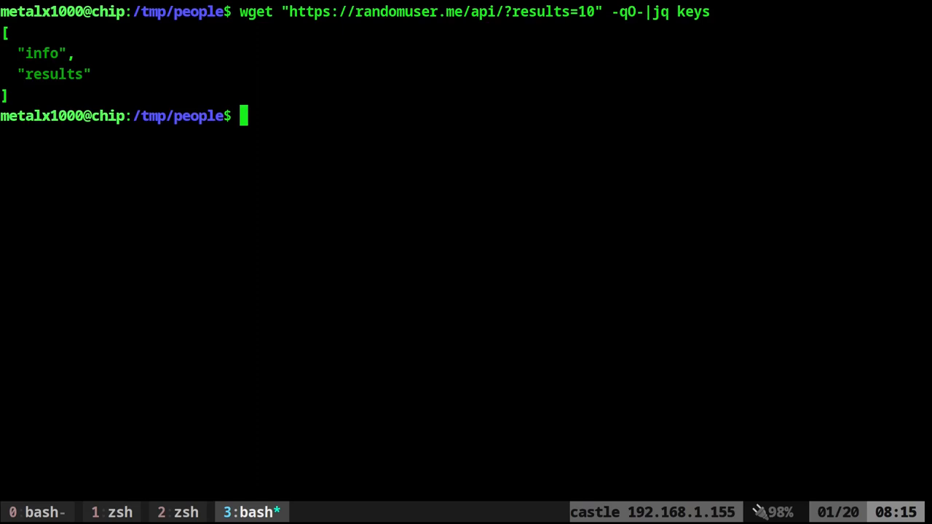
mouse_move(51, 76)
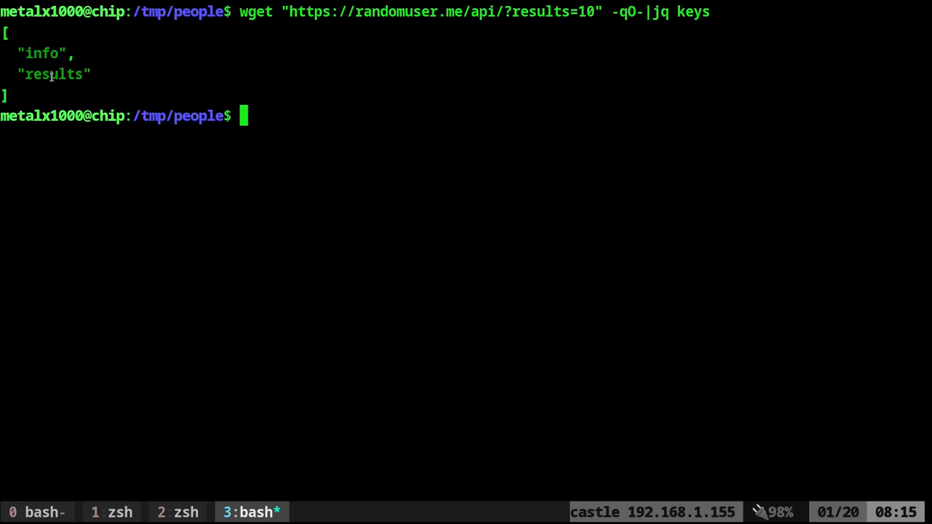
key(Up)
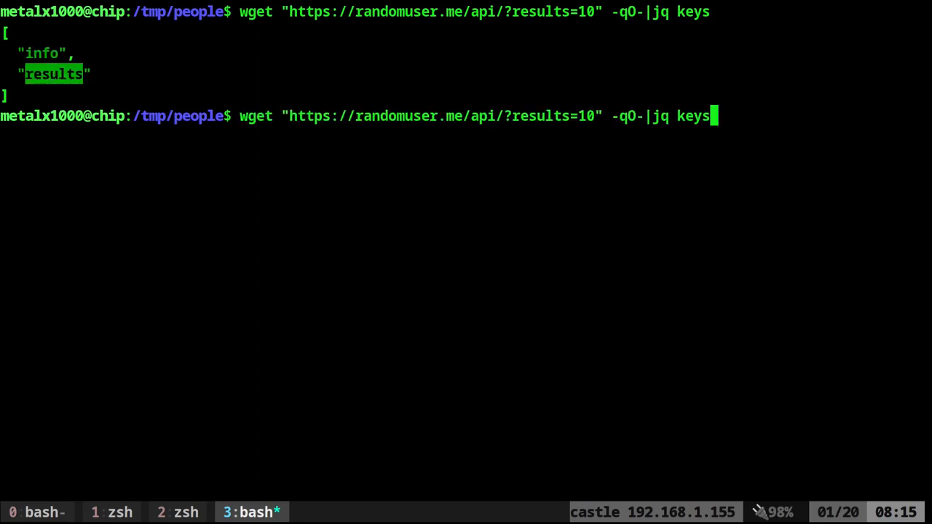
text('.)
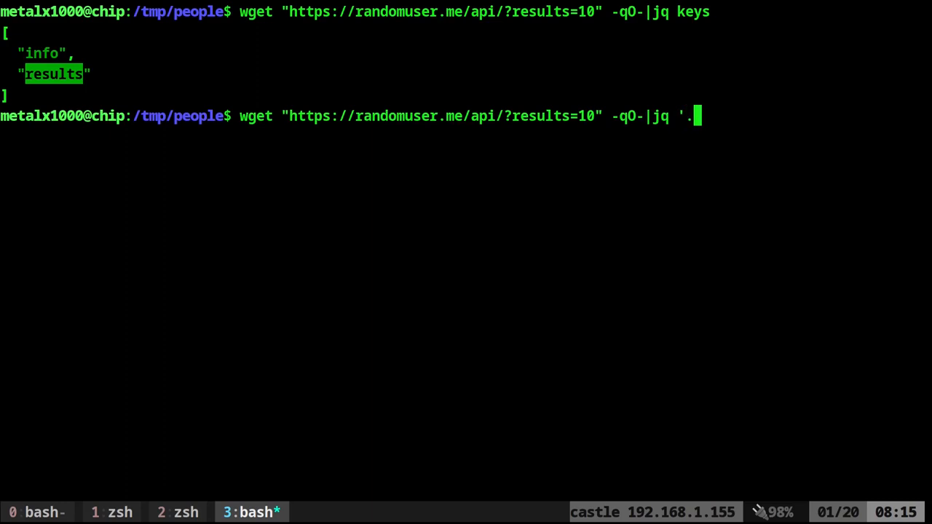
key(Return)
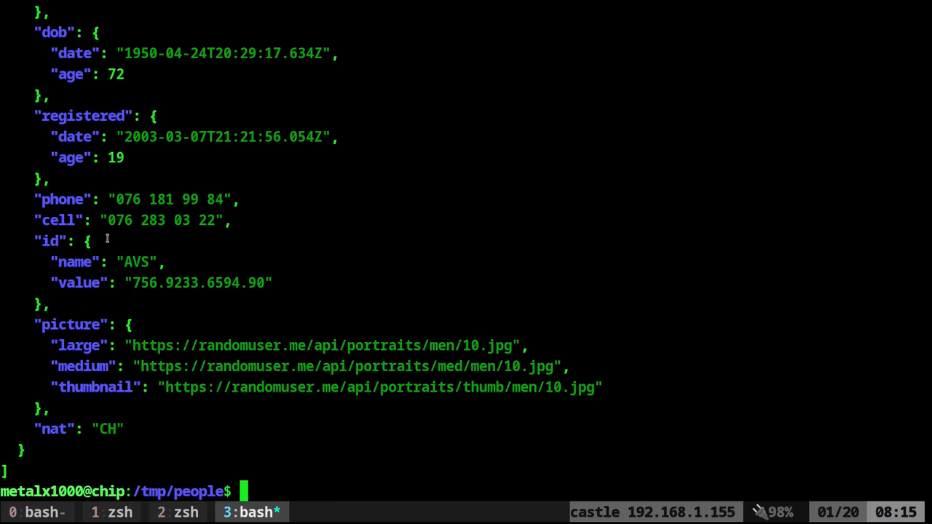
Run jq '.results|keys' to show the result indices 0–9
text(wget "https://randomuser.me/api/?results=10" -qO-|jq '.results')
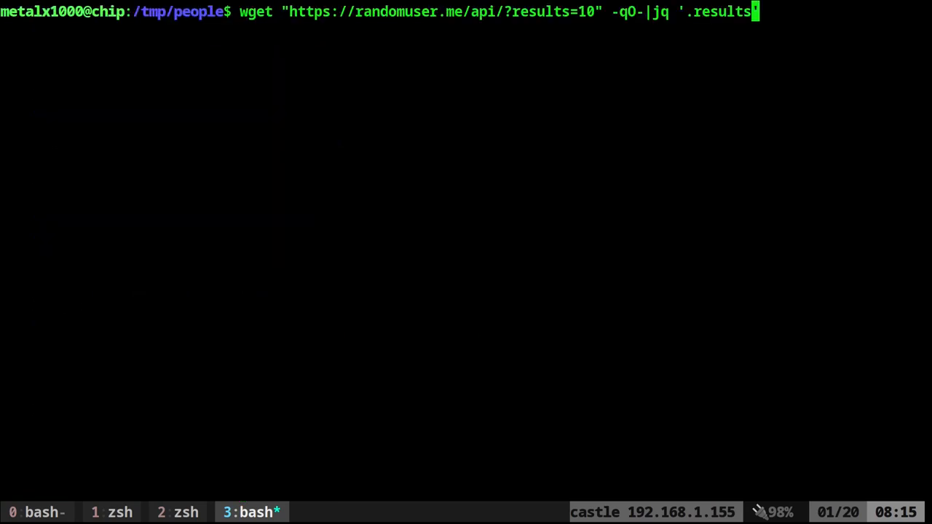
text(|)
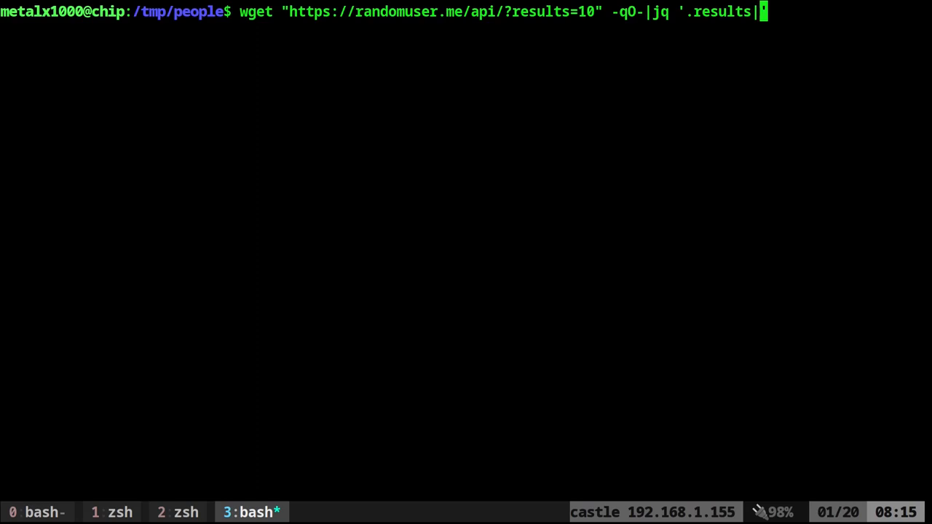
text(keys)
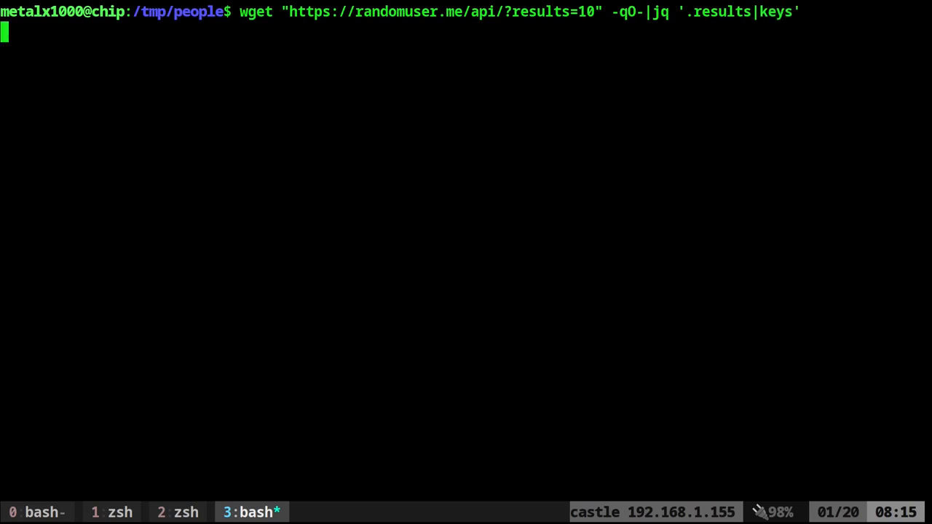
key(Return)
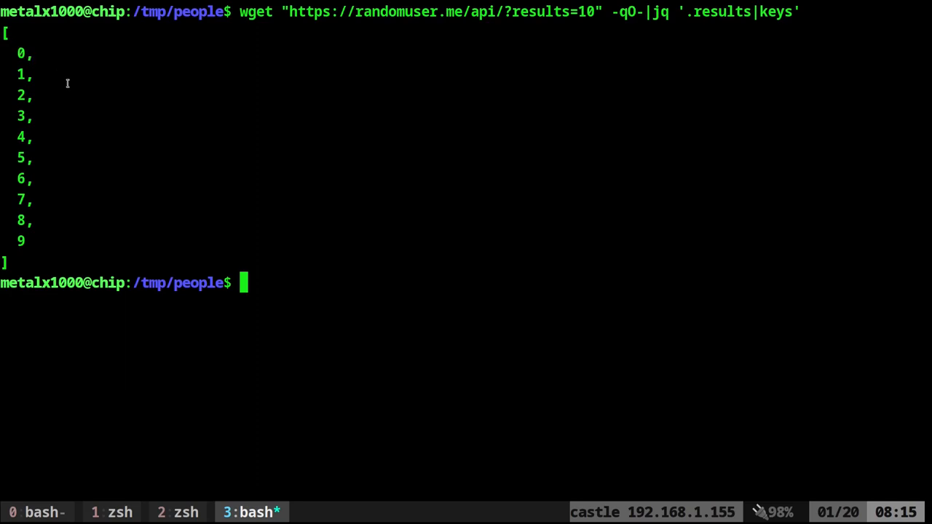
Change the filter to '.results[]|keys' to list each user's field names, like picture
key(Up)
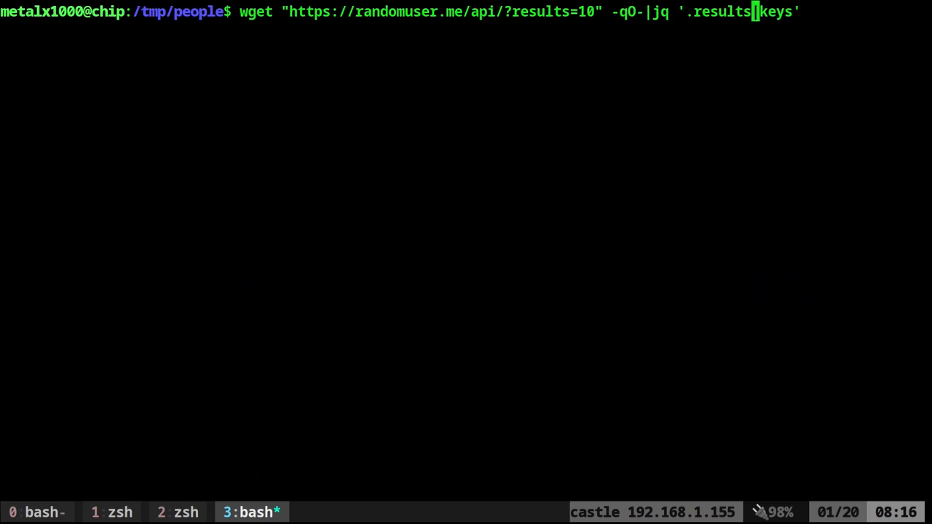
text([])
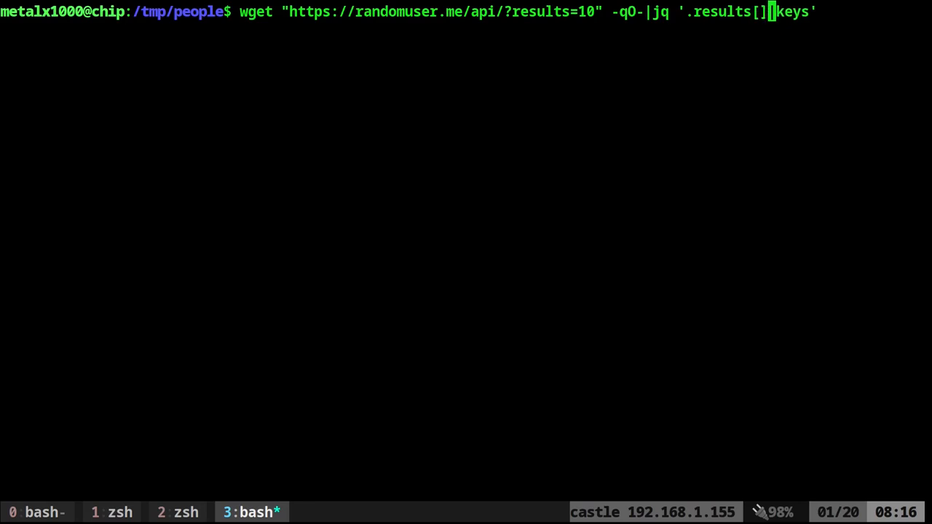
key(Return)
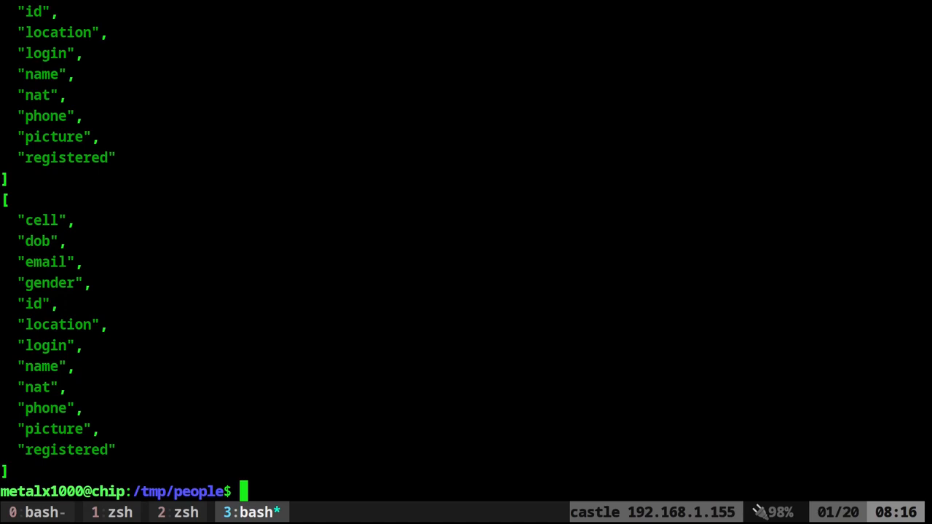
double_click(53, 429)
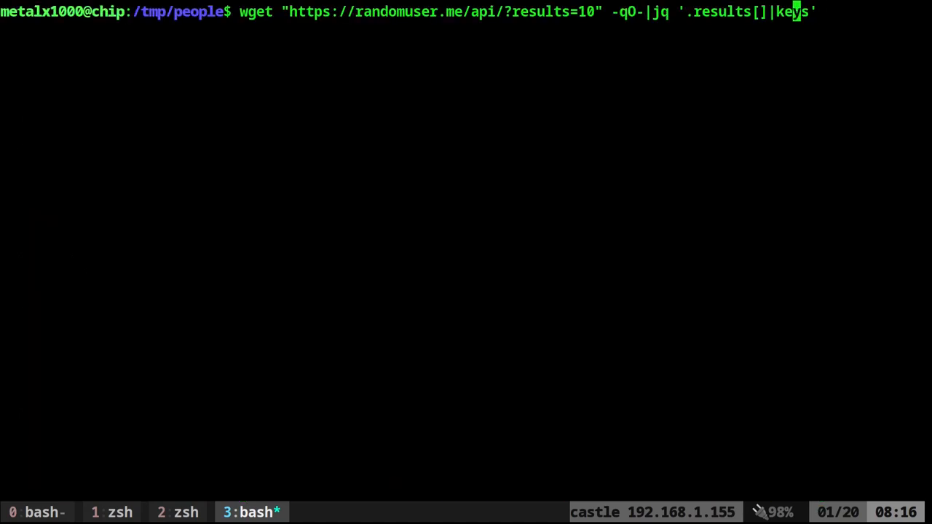
Run '.results[].picture|keys' to show the large, medium and thumbnail sizes
text(.picture|)
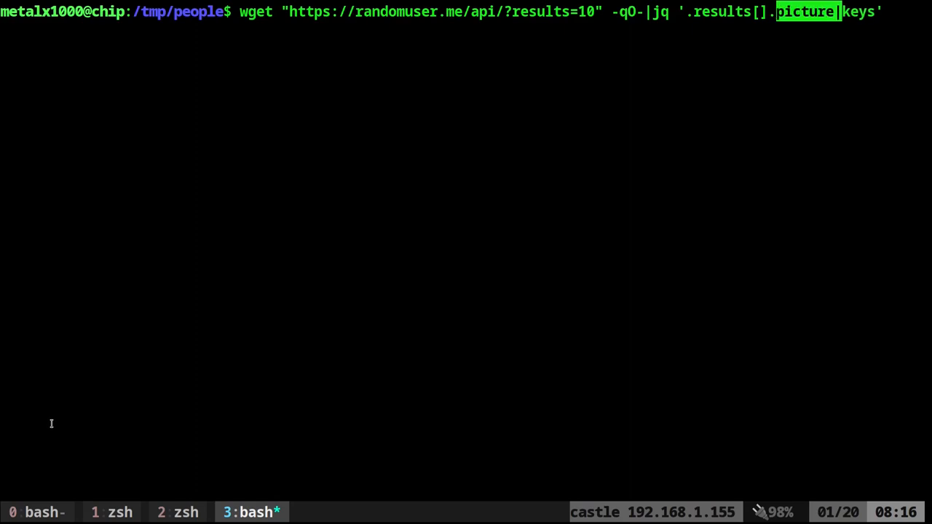
key(Return)
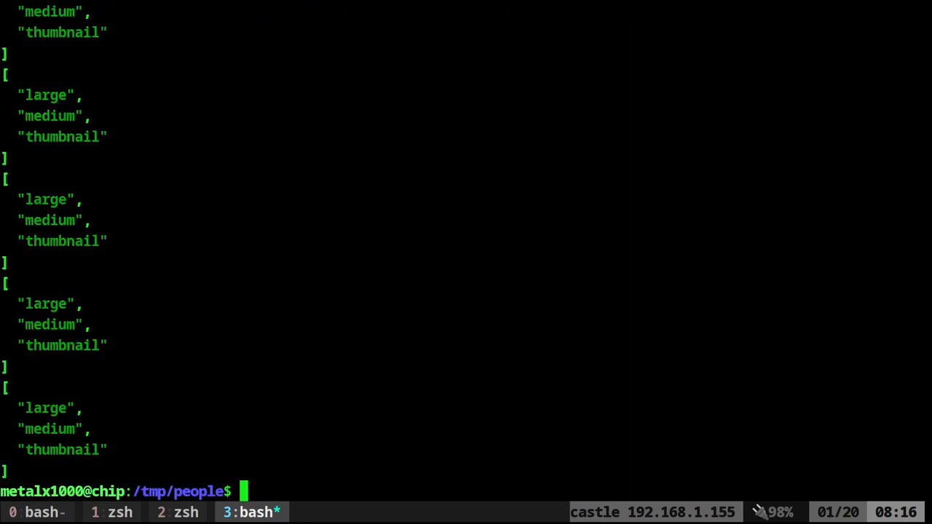
double_click(45, 408)
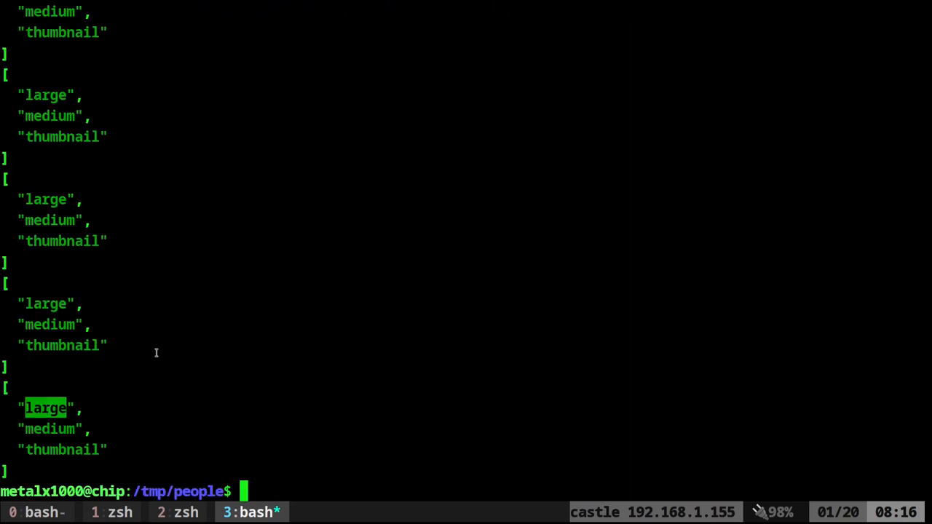
Print the ten large portrait URLs with '.results[].picture.large'
text(wget "https://randomuser.me/api/?results=10" -qO-|jq '.results[].picture')
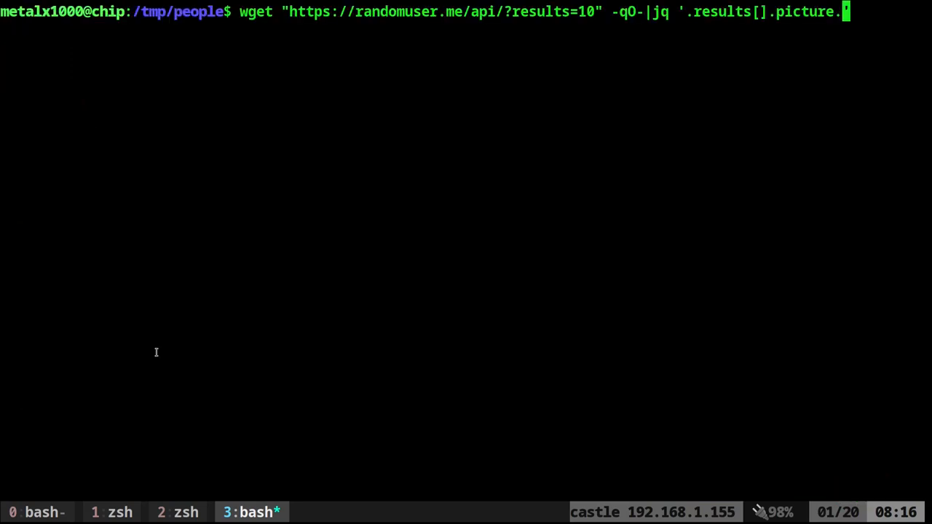
key(Return)
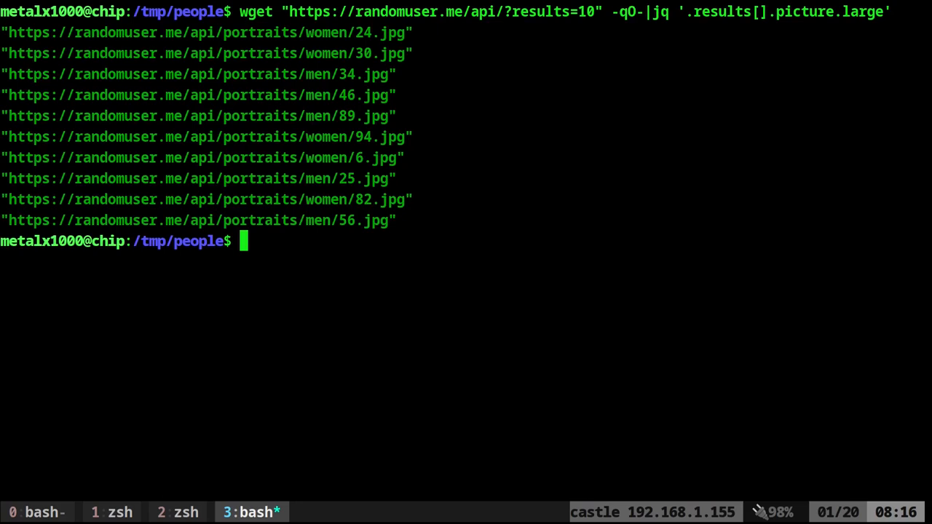
key(Up)
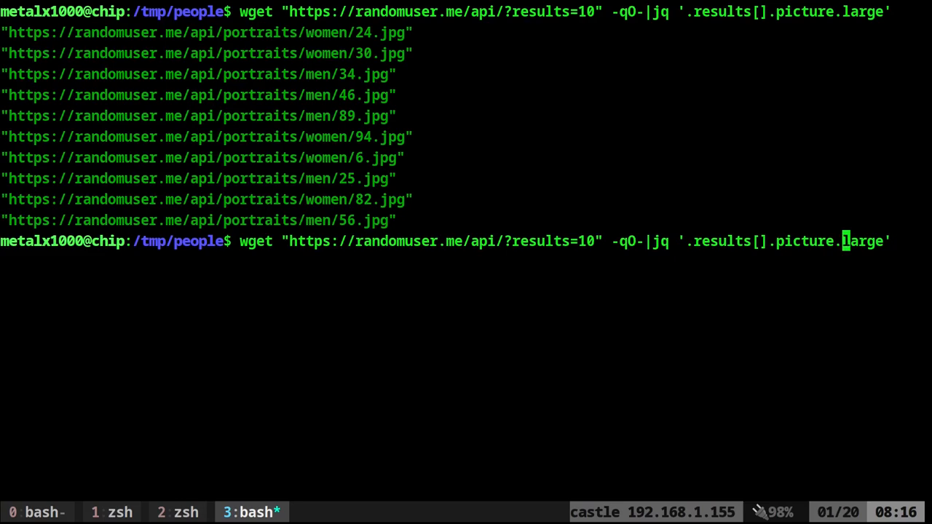
Rerun the large portrait URL query with jq -r for raw strings
text(-r)
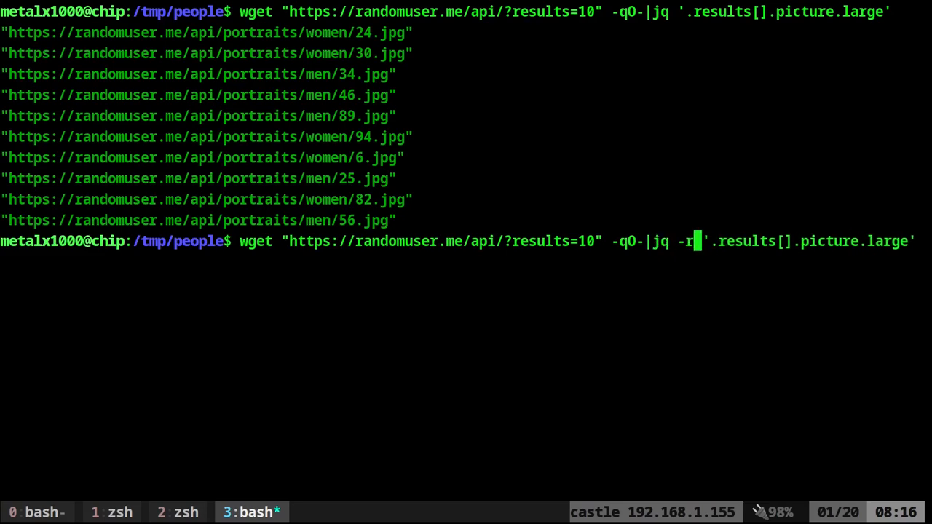
key(Return)
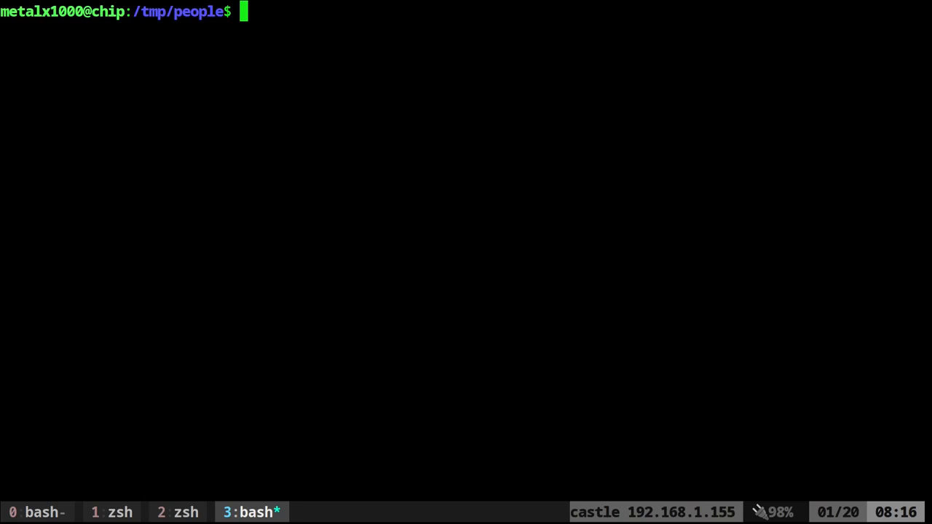
mouse_move(281, 355)
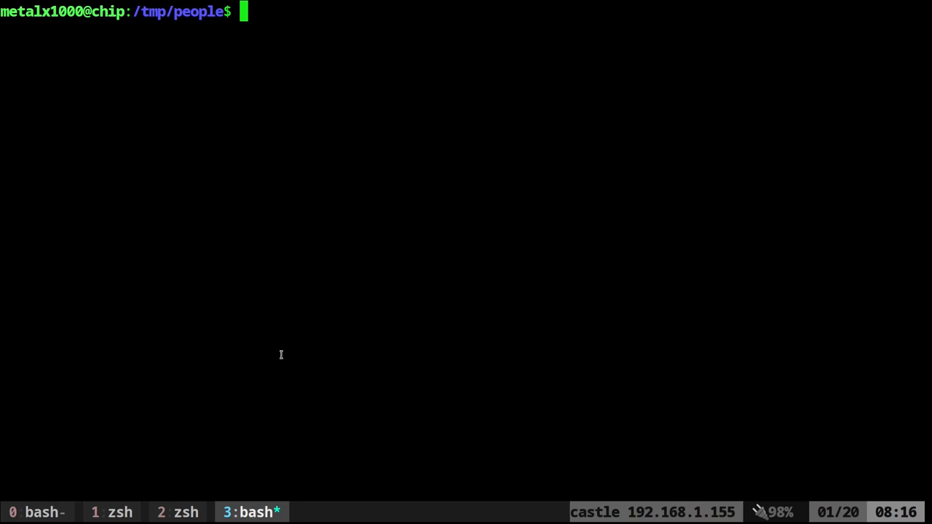